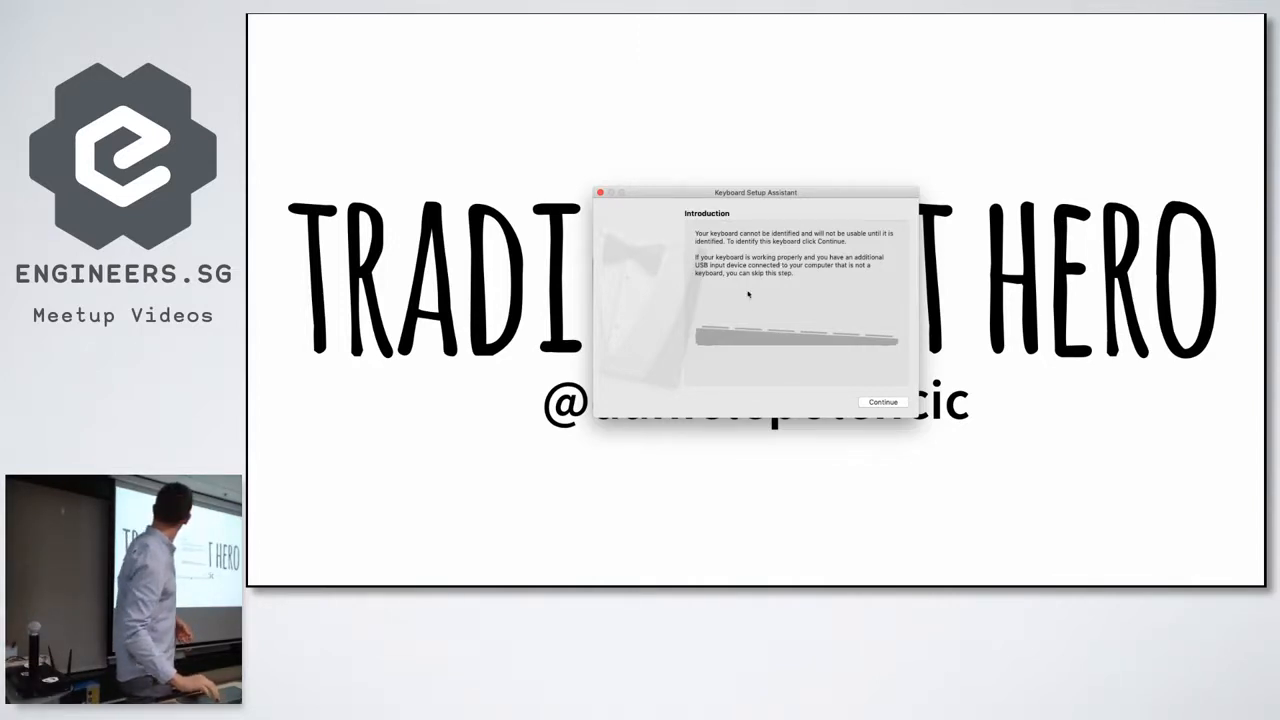
Step: Continue past Keyboard Setup Assistant and dismiss the 'keyboard cannot be identified' alert
{"action": "left_click", "coordinate": [882, 400]}
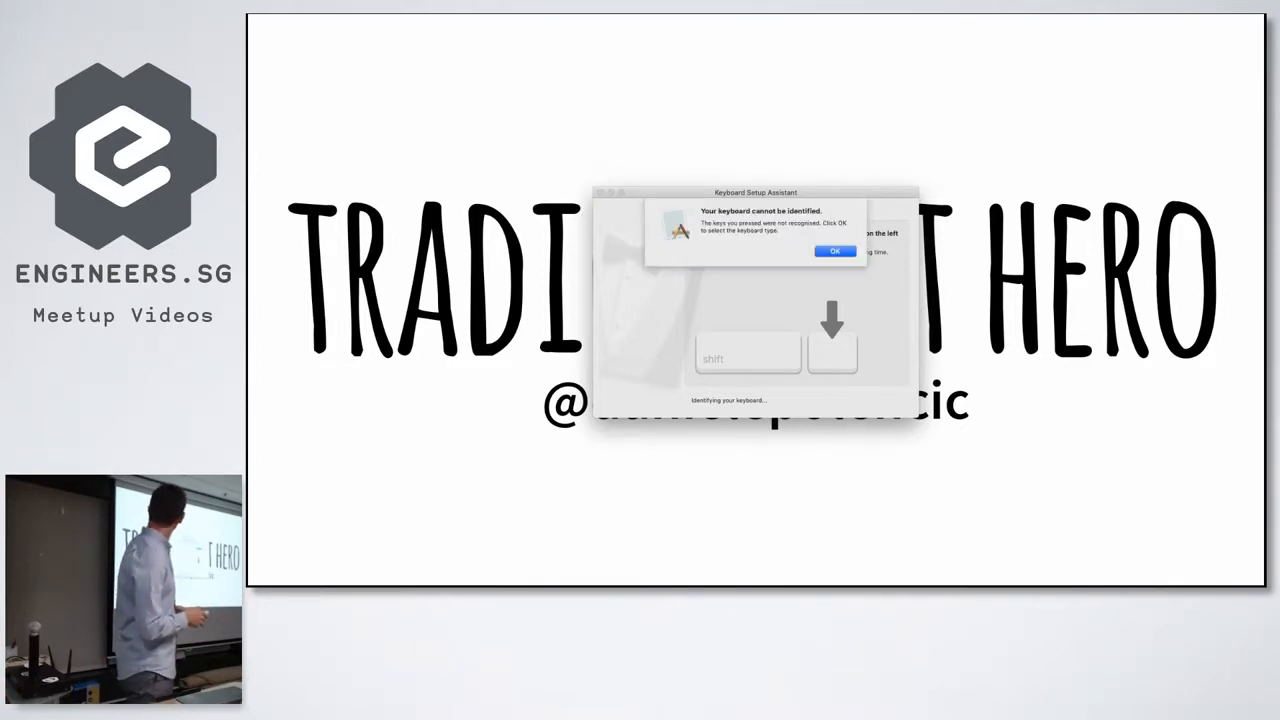
{"action": "left_click", "coordinate": [836, 252]}
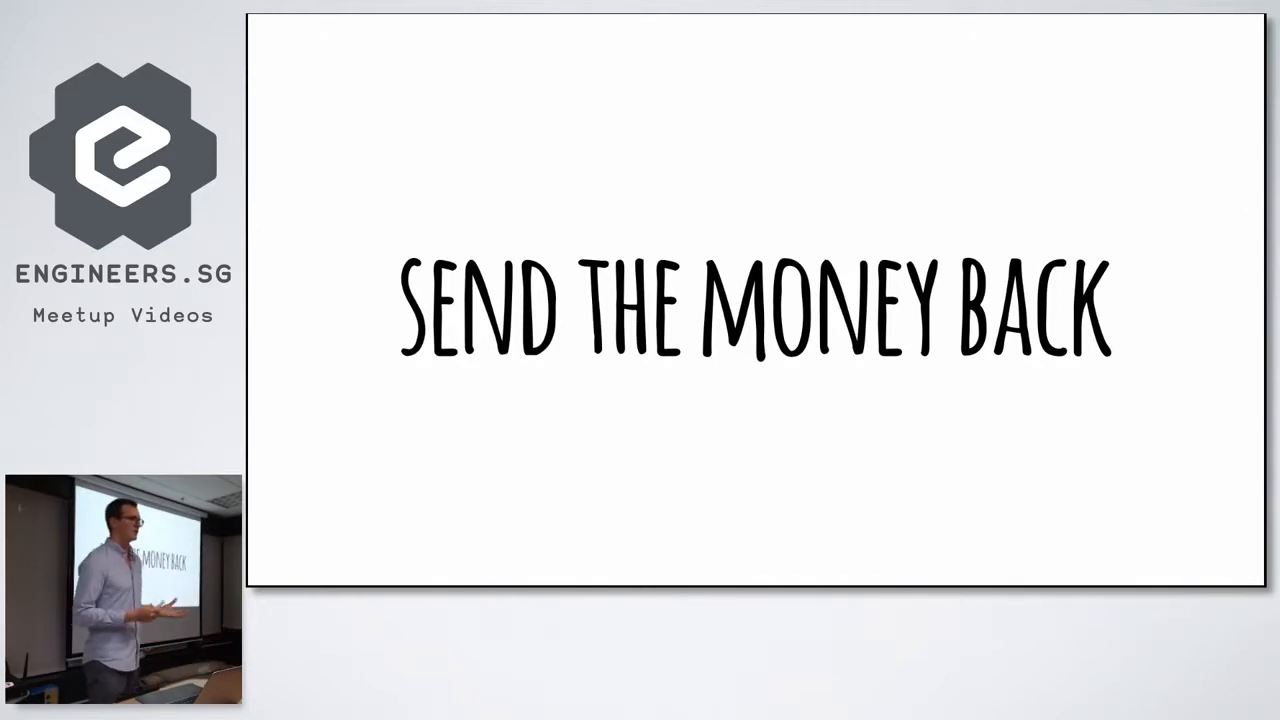
{"action": "key", "text": "Right"}
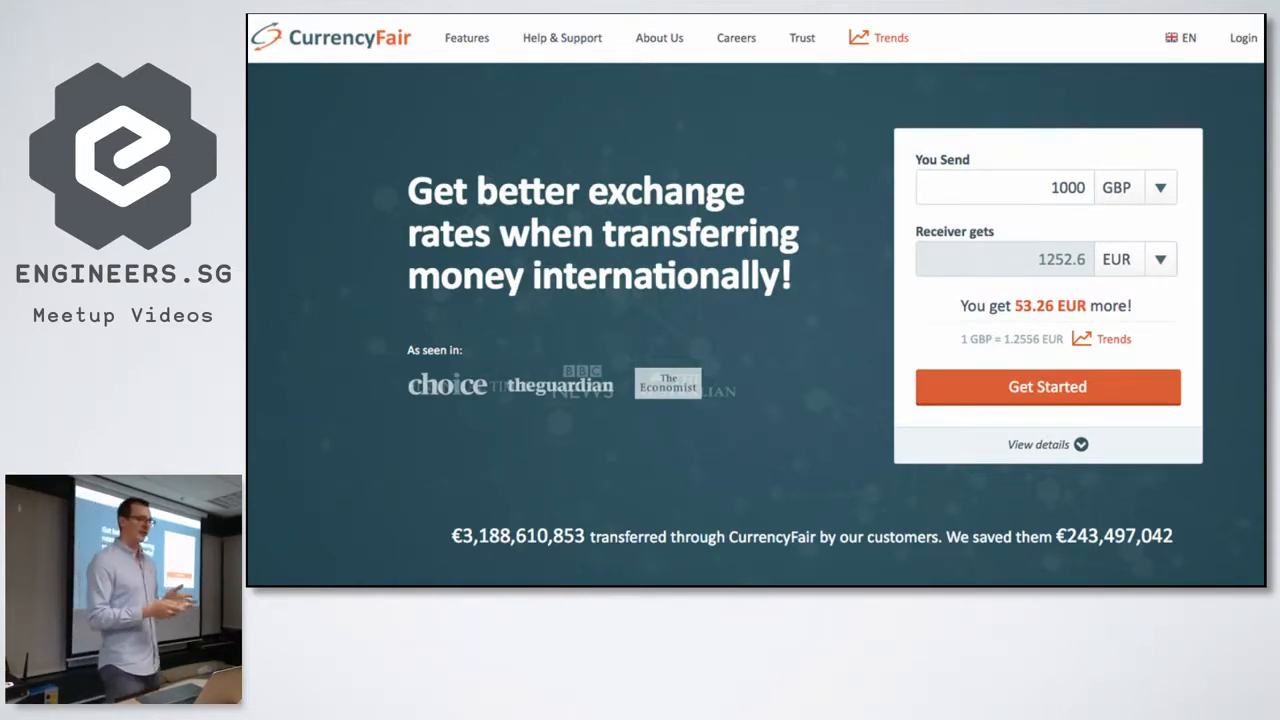
Step: Advance from the CurrencyFair screenshot to the £1004 slide with screaming emojis
{"action": "left_click", "coordinate": [878, 36]}
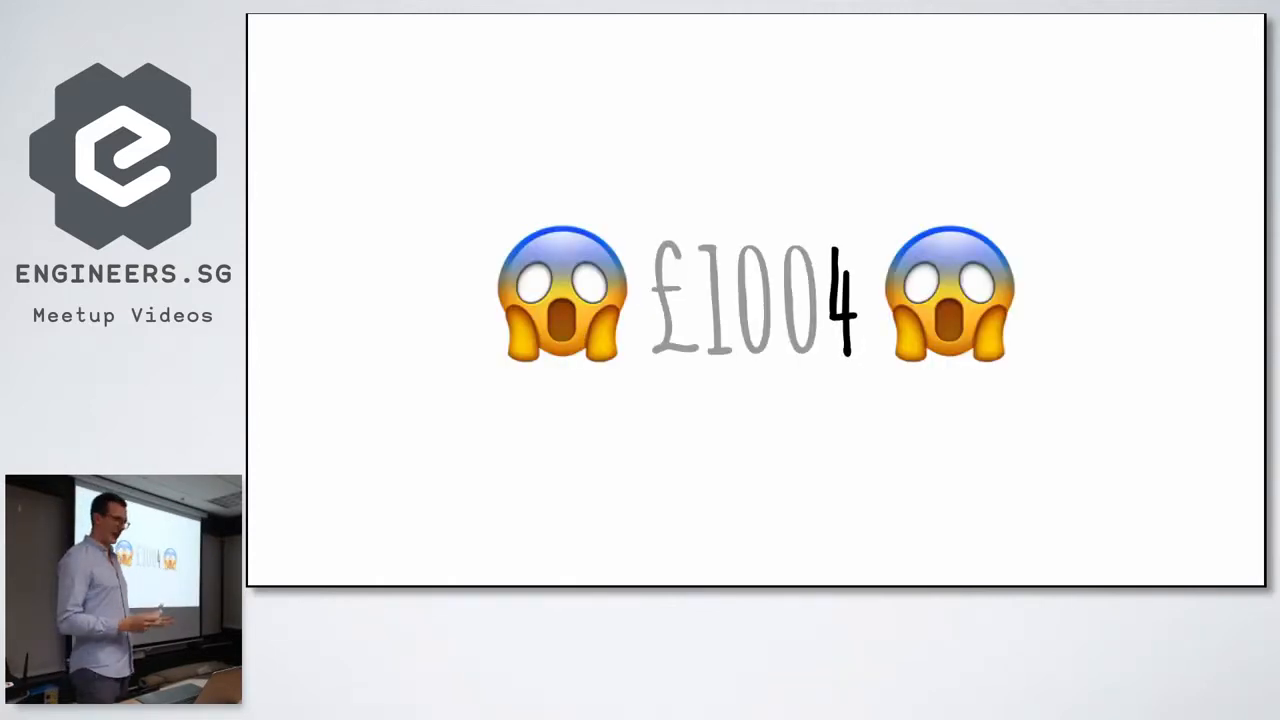
{"action": "key", "text": "Right"}
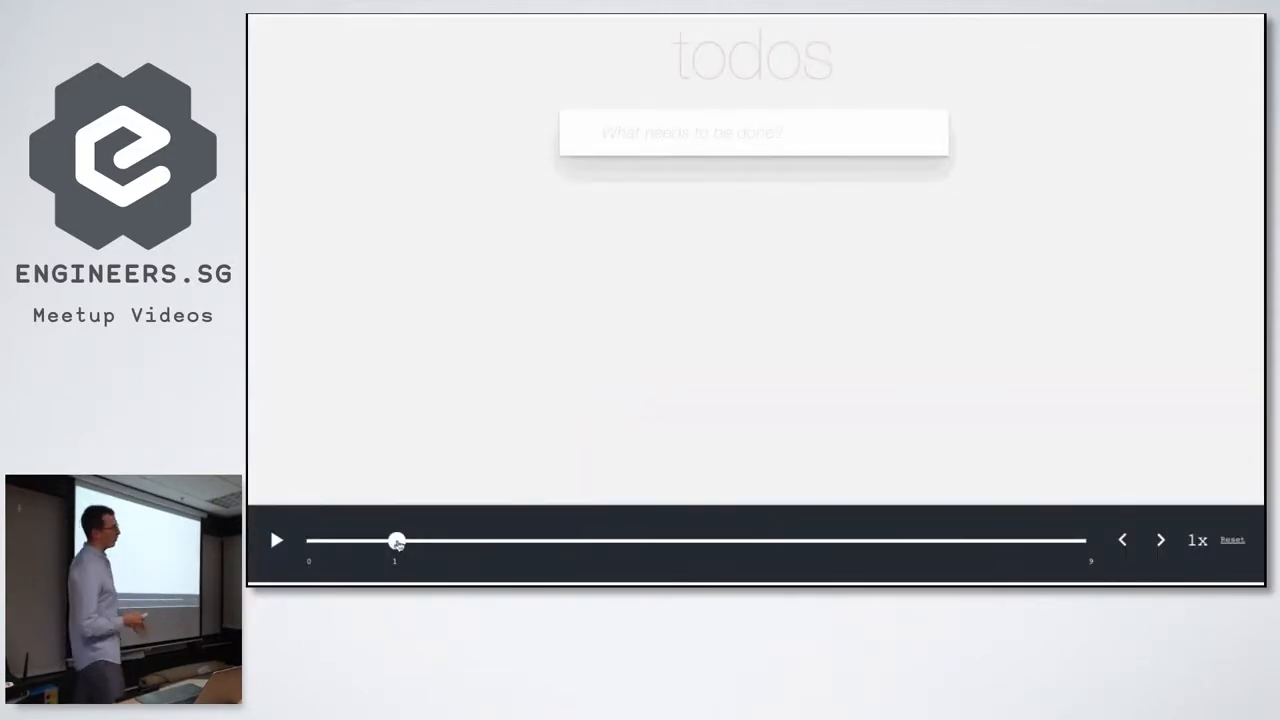
Step: Scrub the todos time-travel slider through history, ending on Finish project and Pay bills
{"action": "left_click_drag", "start_coordinate": [396, 540], "coordinate": [1088, 540]}
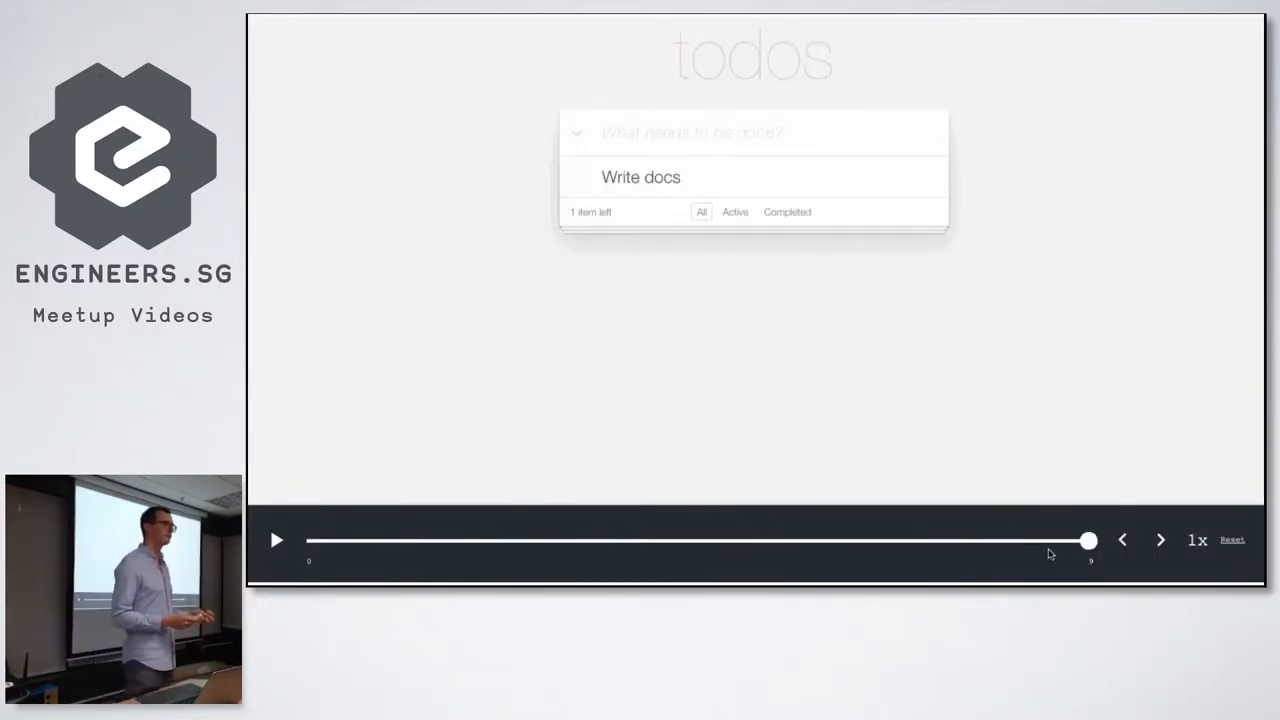
{"action": "left_click_drag", "start_coordinate": [1088, 540], "coordinate": [568, 540]}
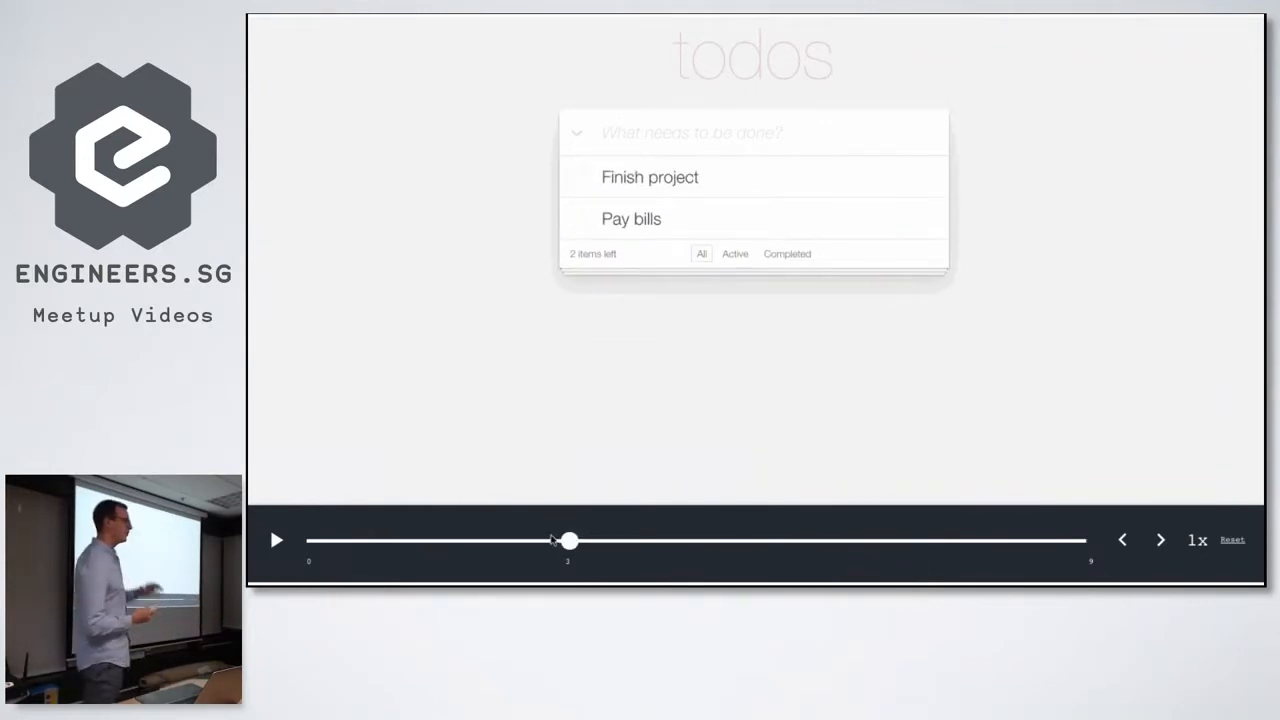
{"action": "left_click", "coordinate": [276, 540]}
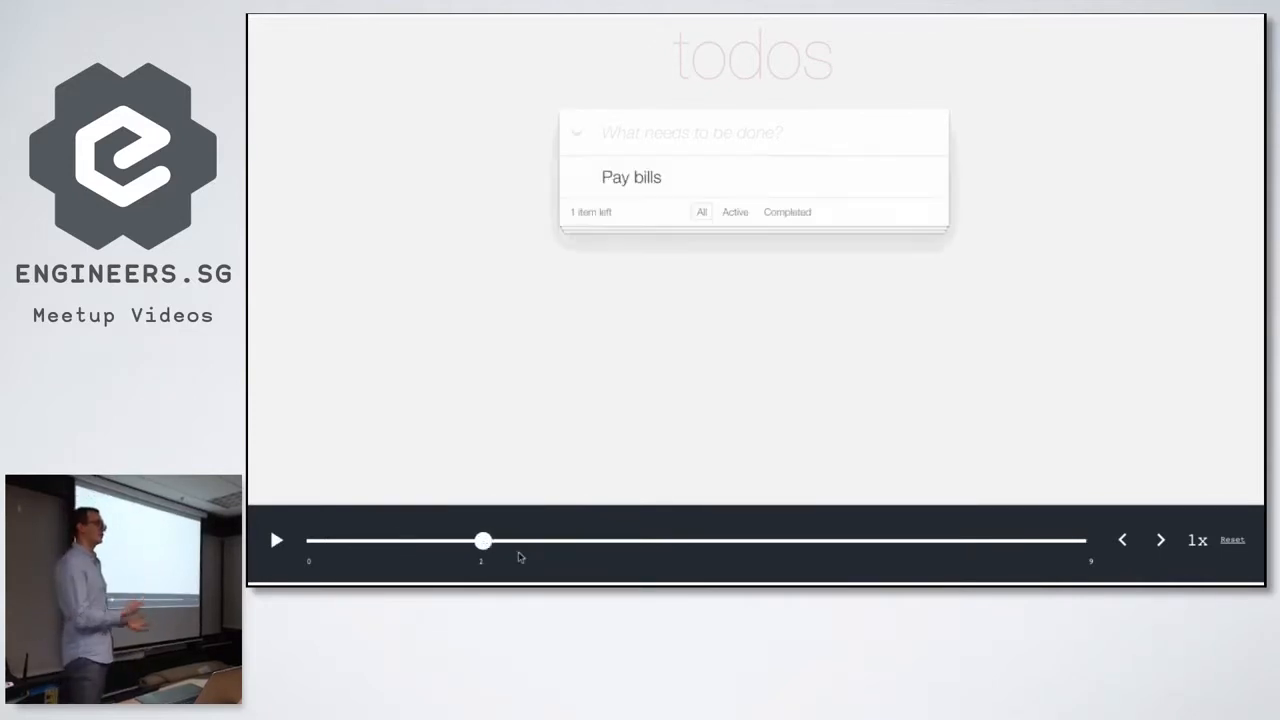
{"action": "left_click_drag", "start_coordinate": [484, 540], "coordinate": [1002, 540]}
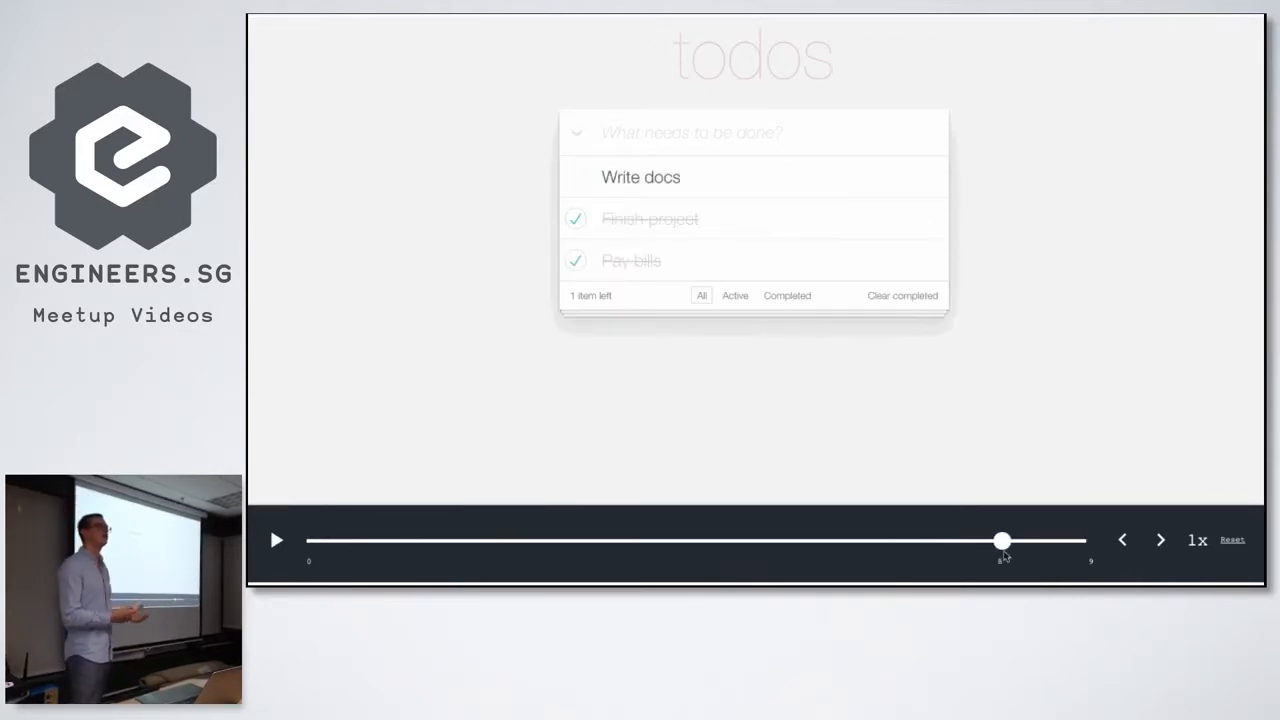
{"action": "left_click_drag", "start_coordinate": [1004, 540], "coordinate": [568, 540]}
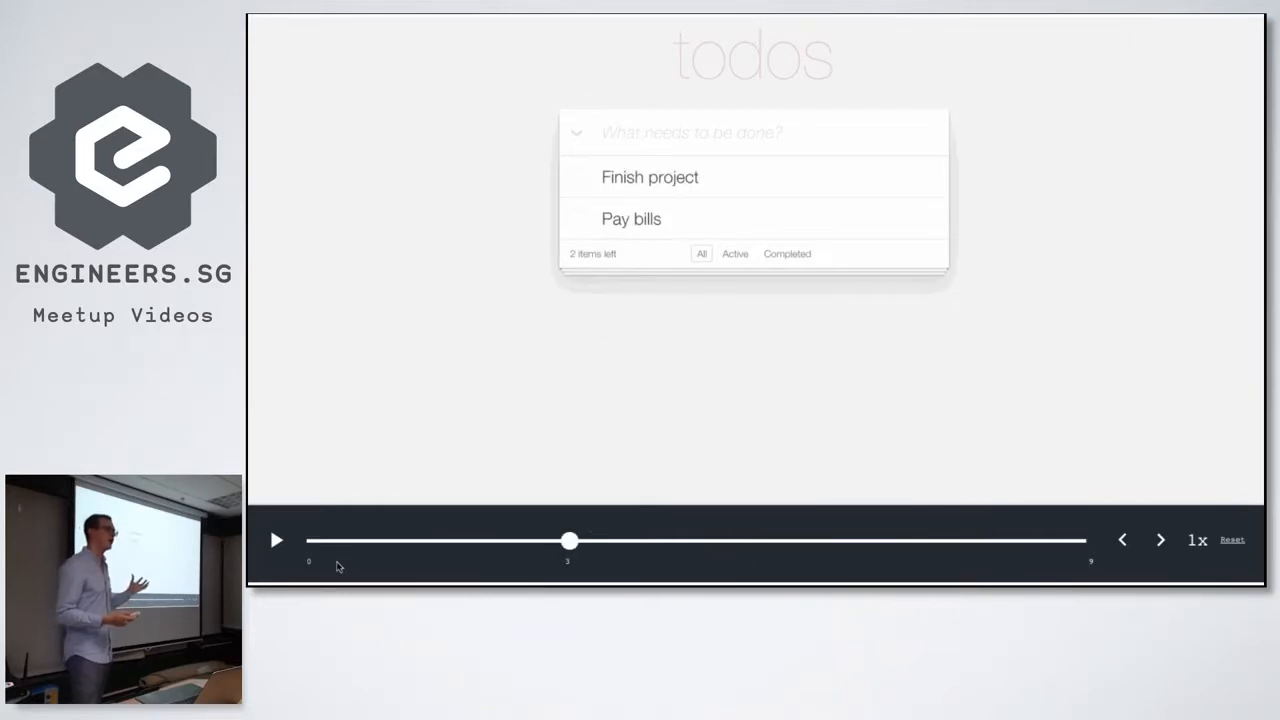